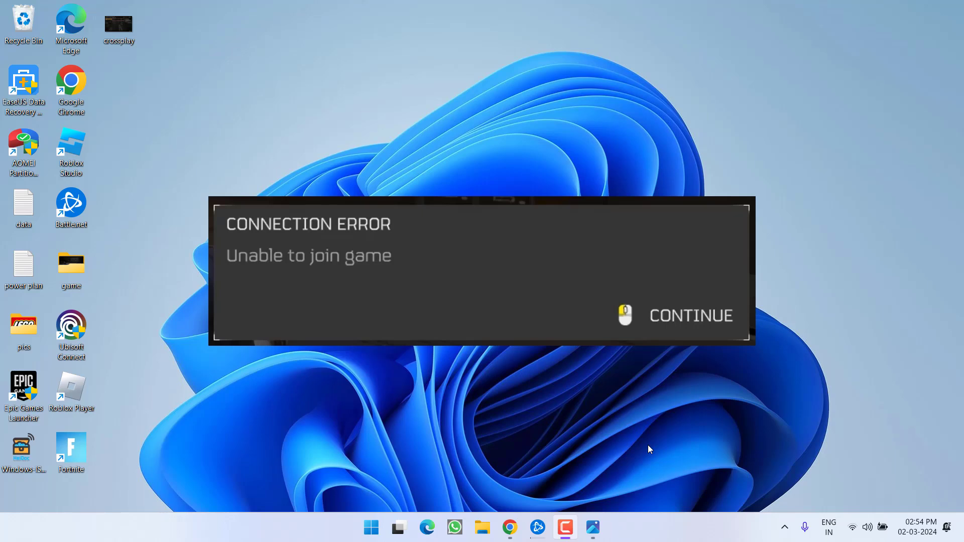
Use the Quick Link menu's Run box to open the installed programs list
left_click(691, 316)
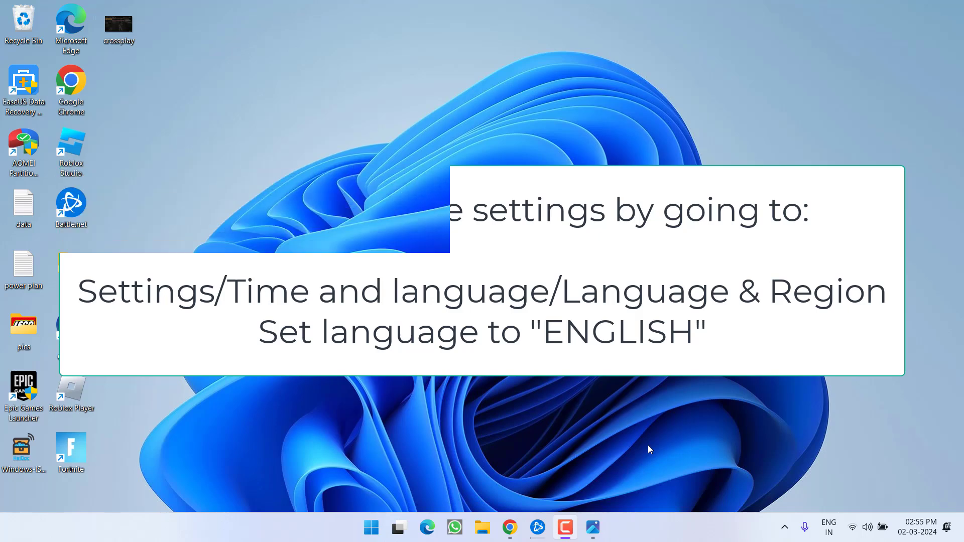
right_click(371, 528)
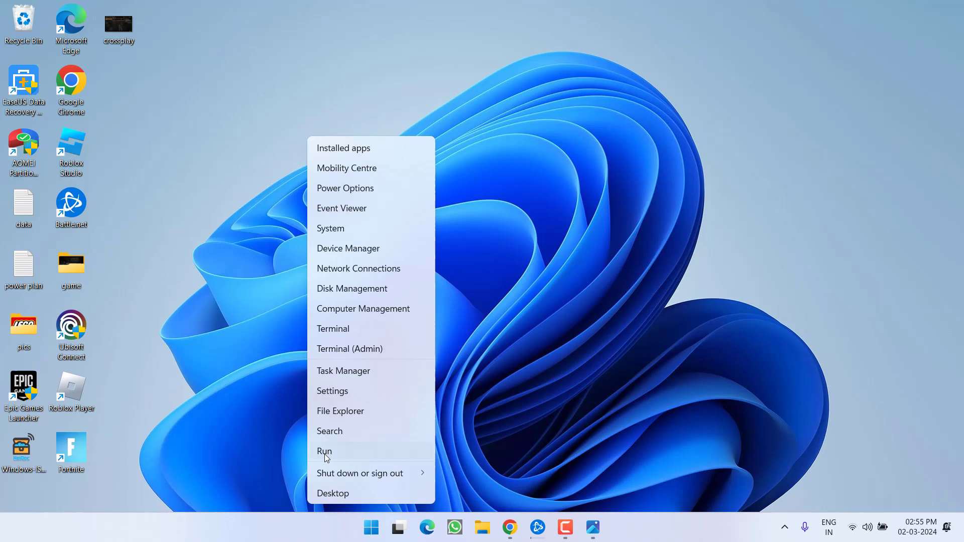
left_click(324, 451)
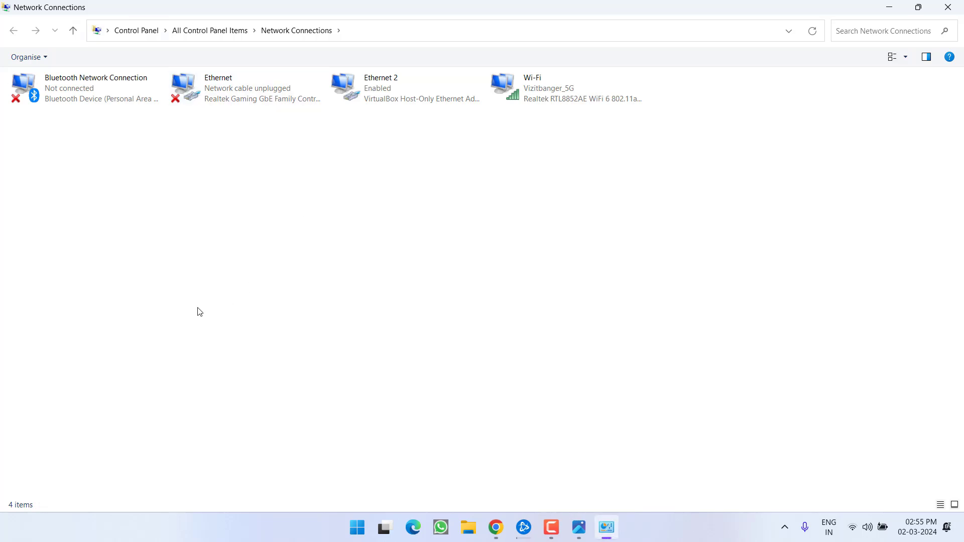
mouse_move(250, 290)
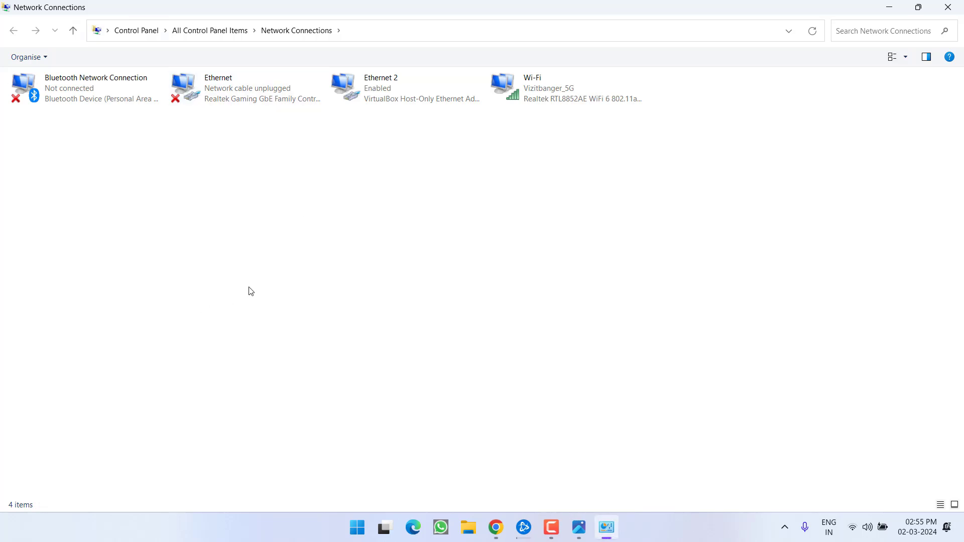
right_click(246, 88)
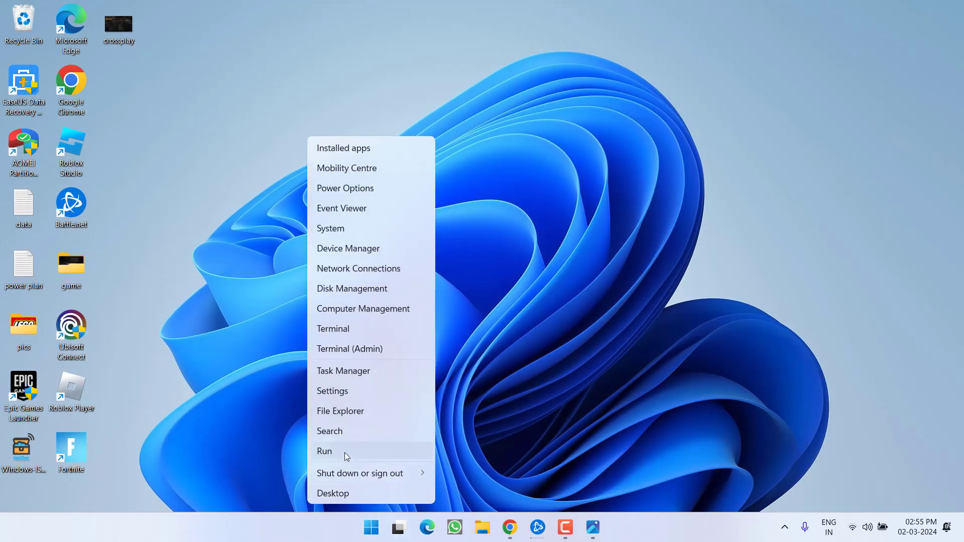
left_click(324, 451)
type("appwiz.cpl")
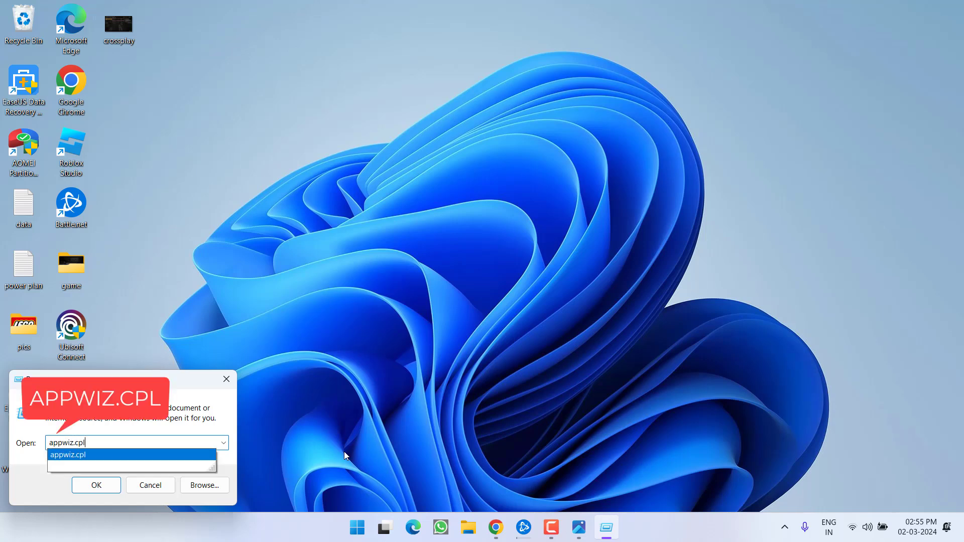
left_click(95, 485)
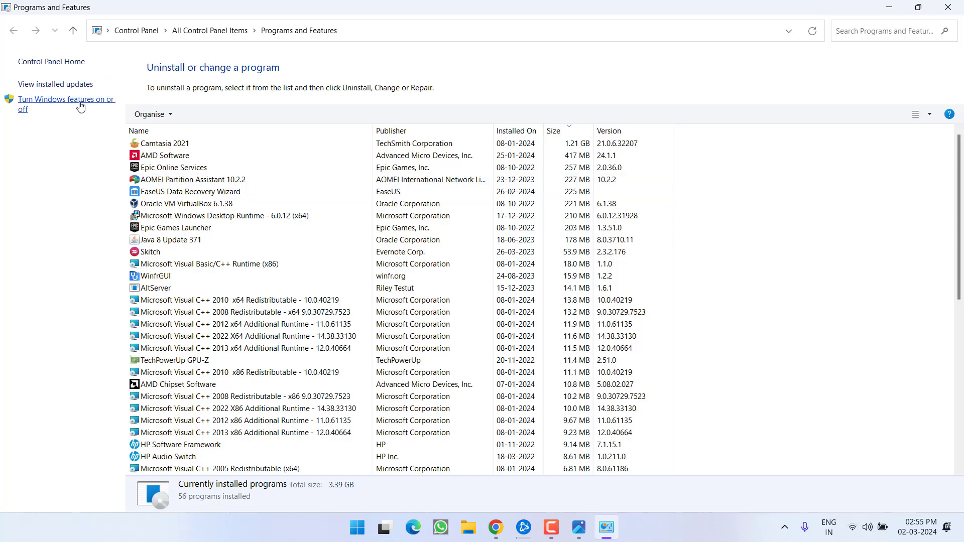
Select Hyper-V in Windows Features, then view the screenshot showing Crossplay ON
left_click(66, 99)
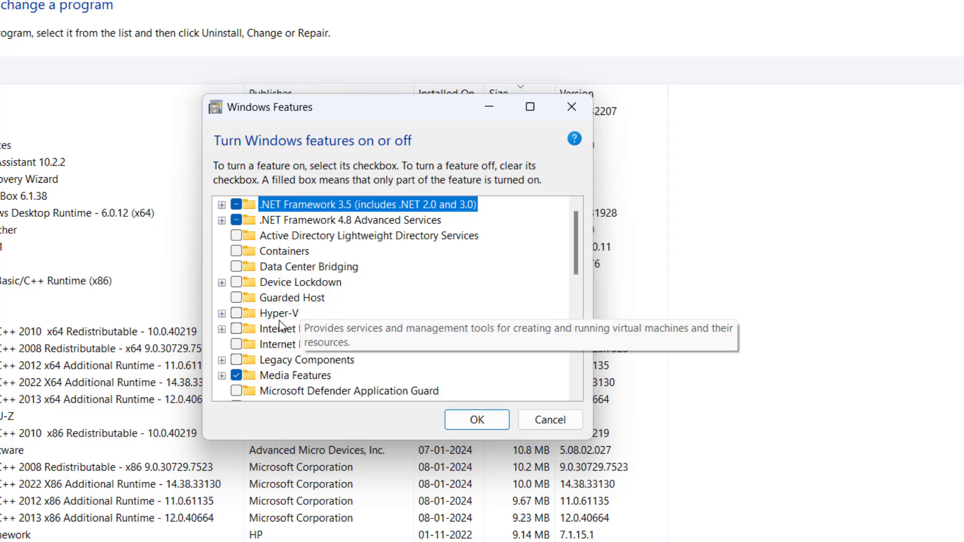
left_click(279, 313)
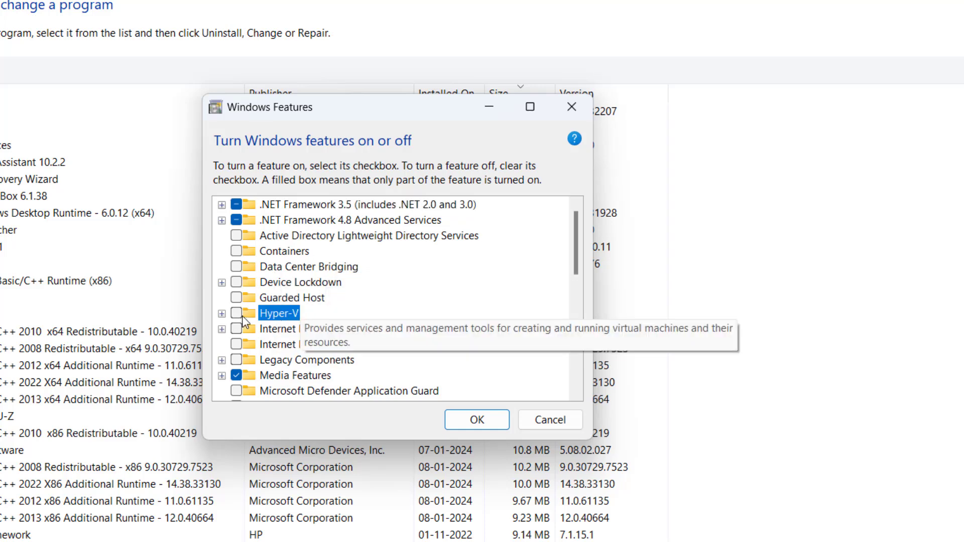
mouse_move(411, 316)
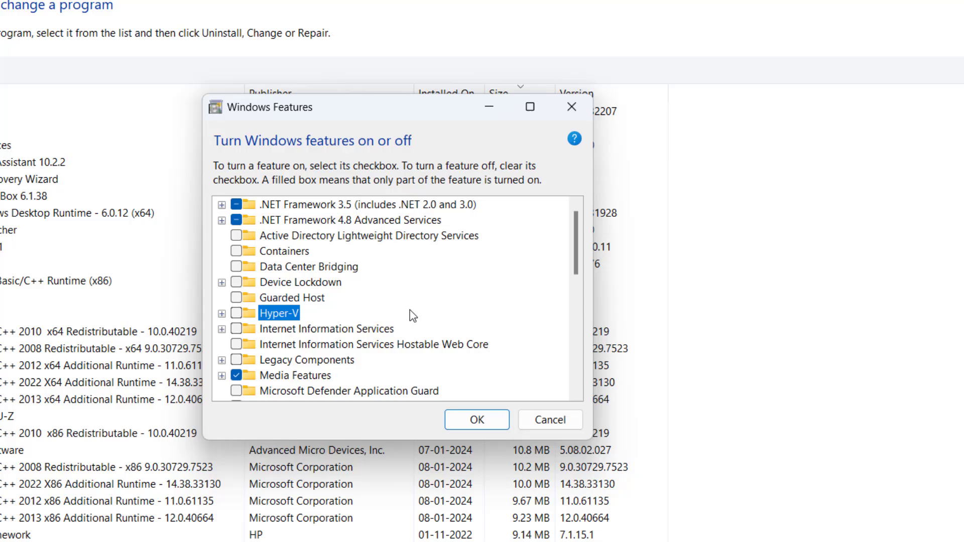
left_click(550, 420)
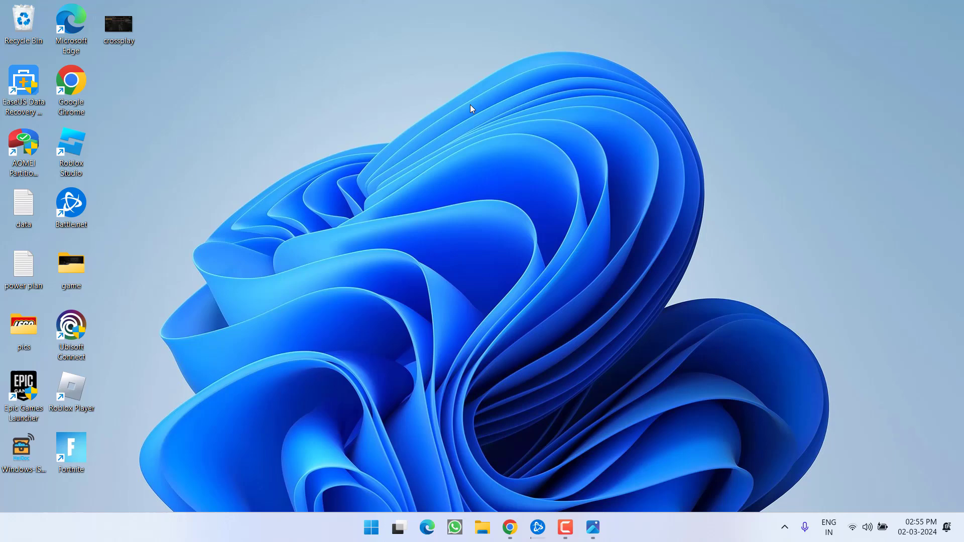
mouse_move(451, 86)
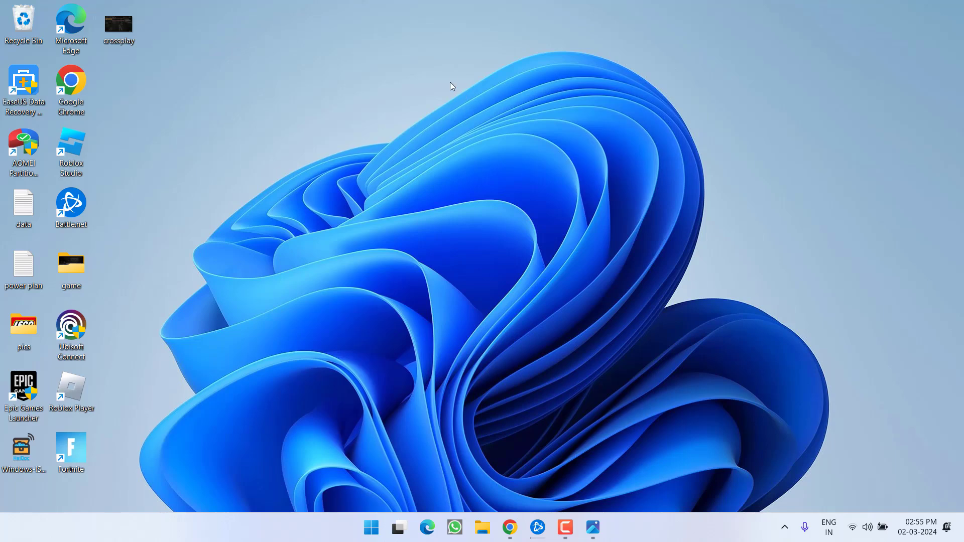
mouse_move(572, 484)
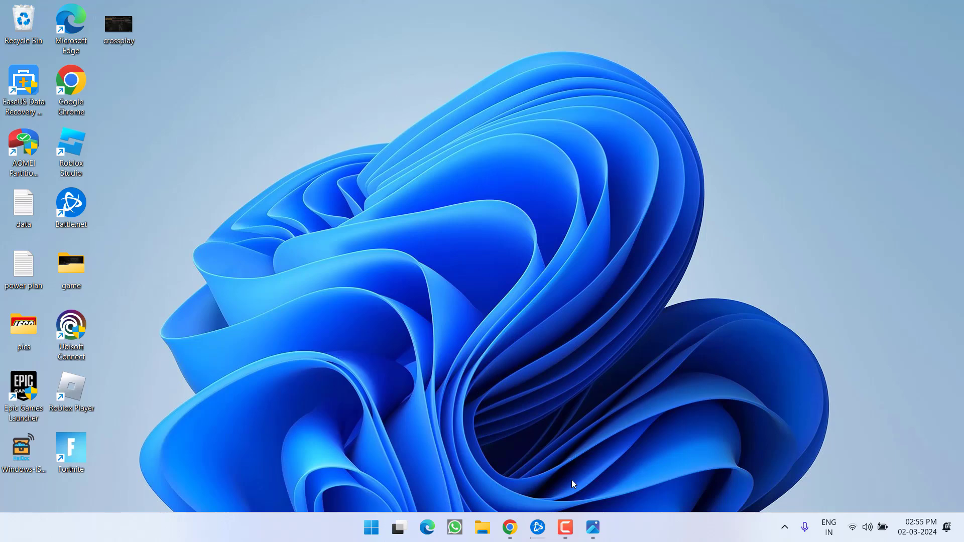
double_click(119, 25)
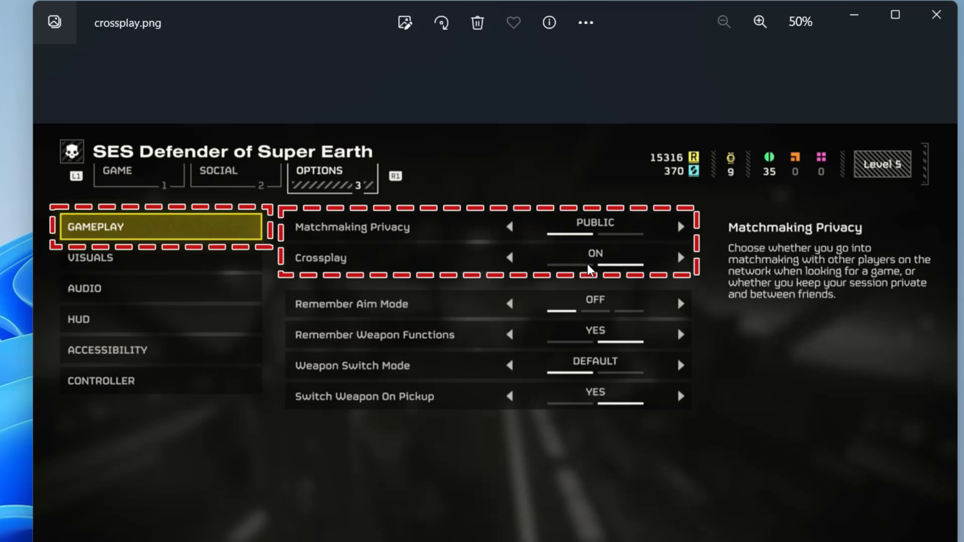
mouse_move(617, 291)
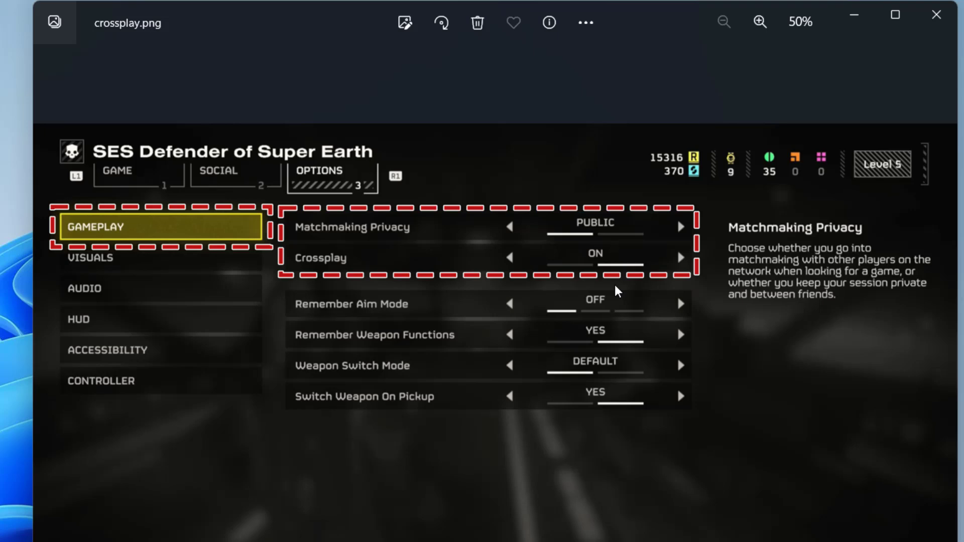
mouse_move(542, 277)
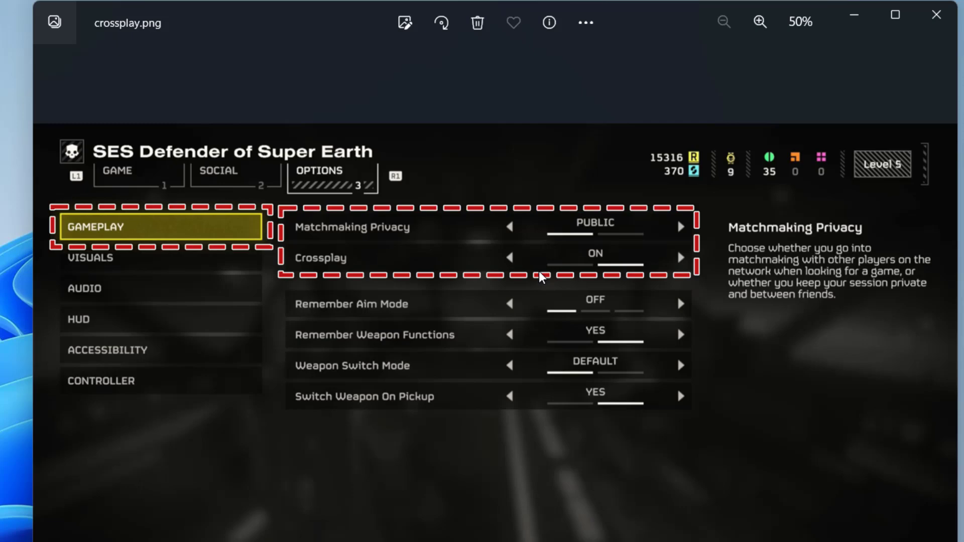
mouse_move(411, 283)
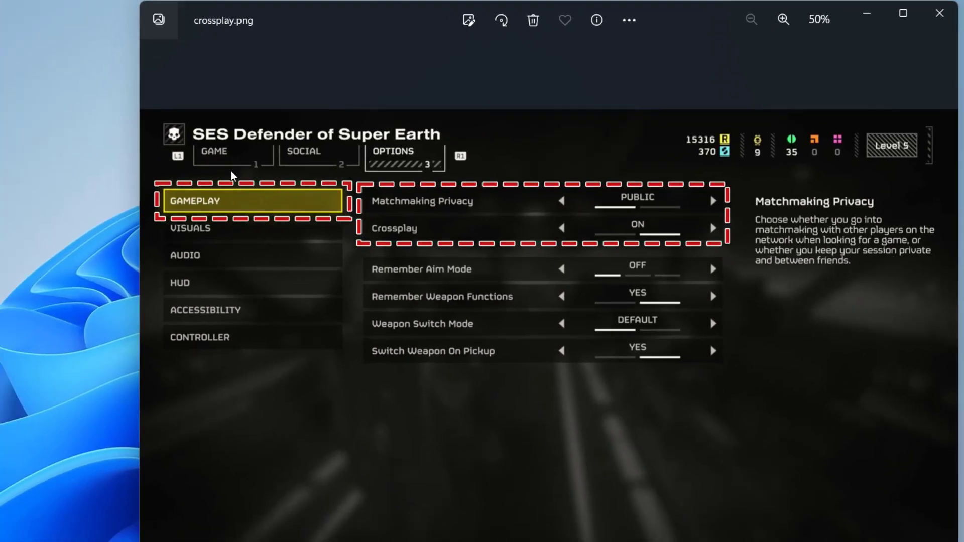
left_click(939, 12)
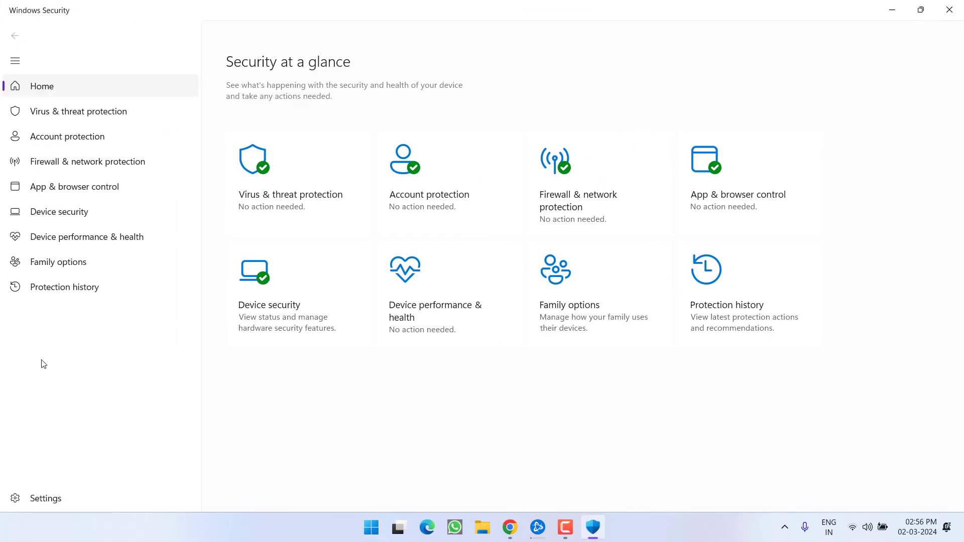
Open the public network's Firewall & network protection page and toggle Microsoft Defender Firewall
left_click(88, 162)
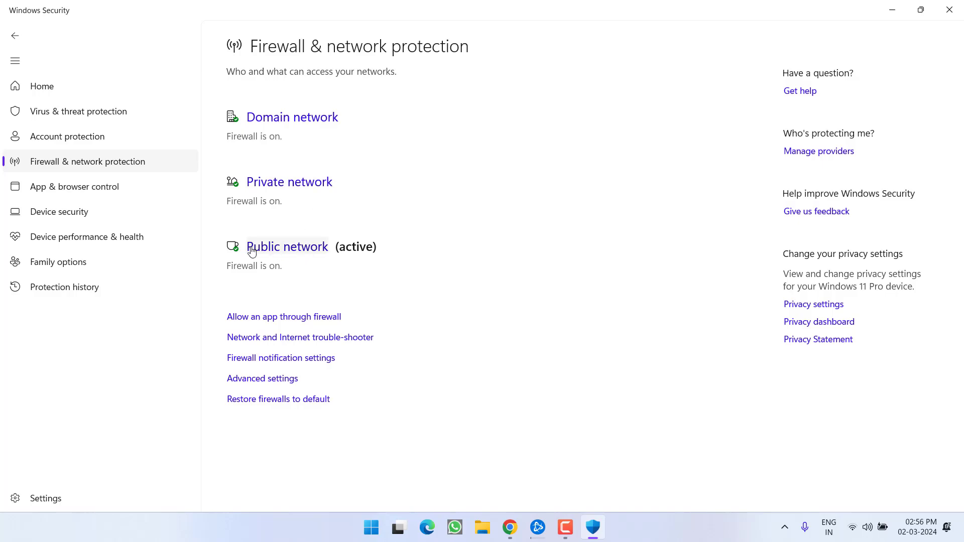
left_click(287, 247)
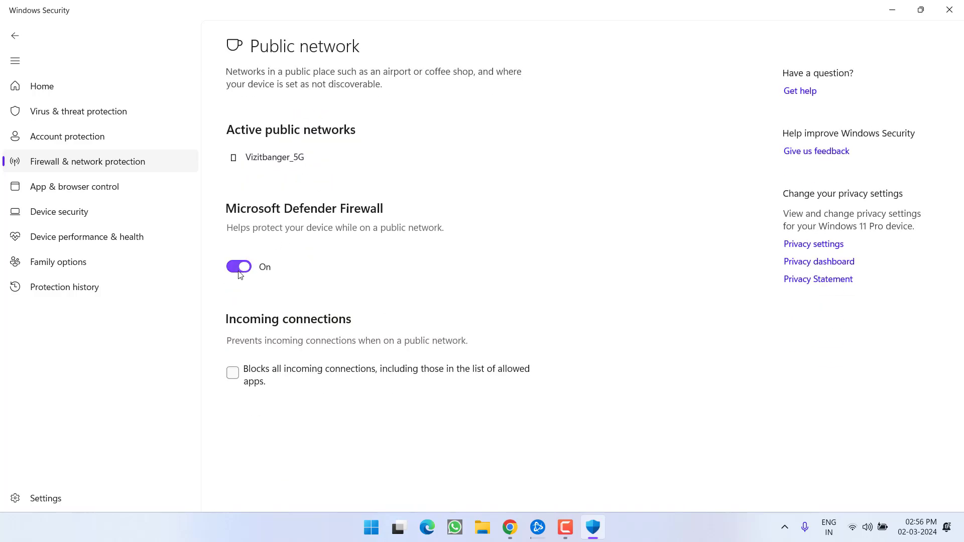
left_click(239, 266)
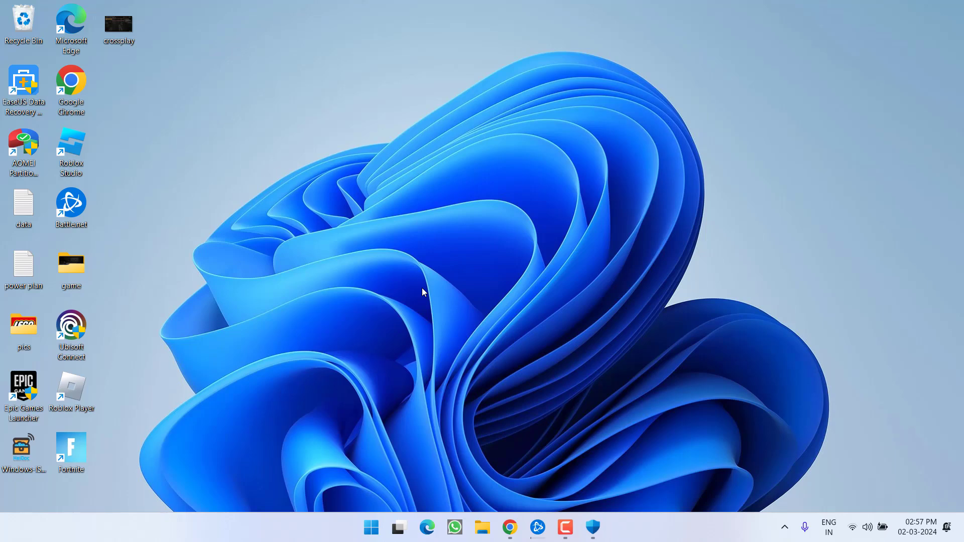
mouse_move(392, 368)
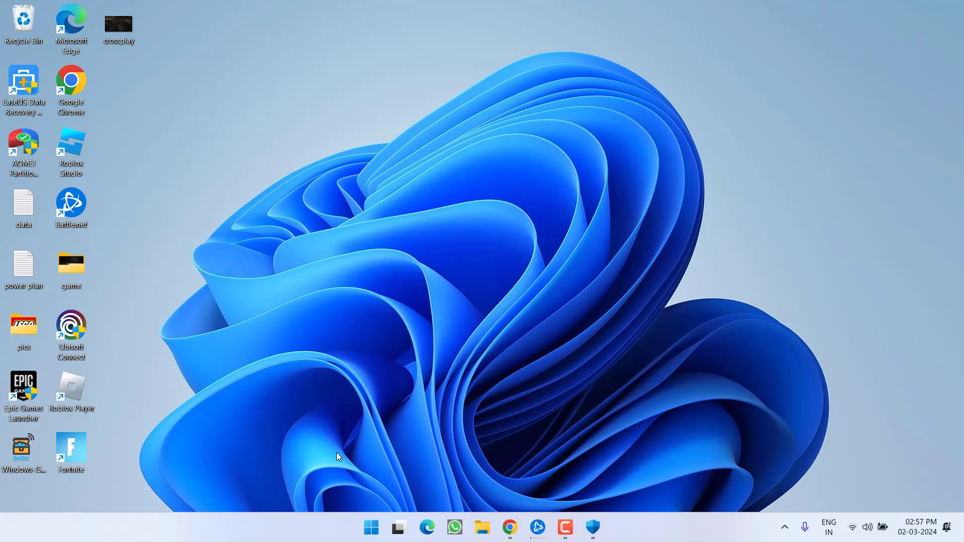
Open Wi-Fi properties via ncpa, uncheck TCP/IPv6, and open the IPv4 properties
type("ncpa.cpl")
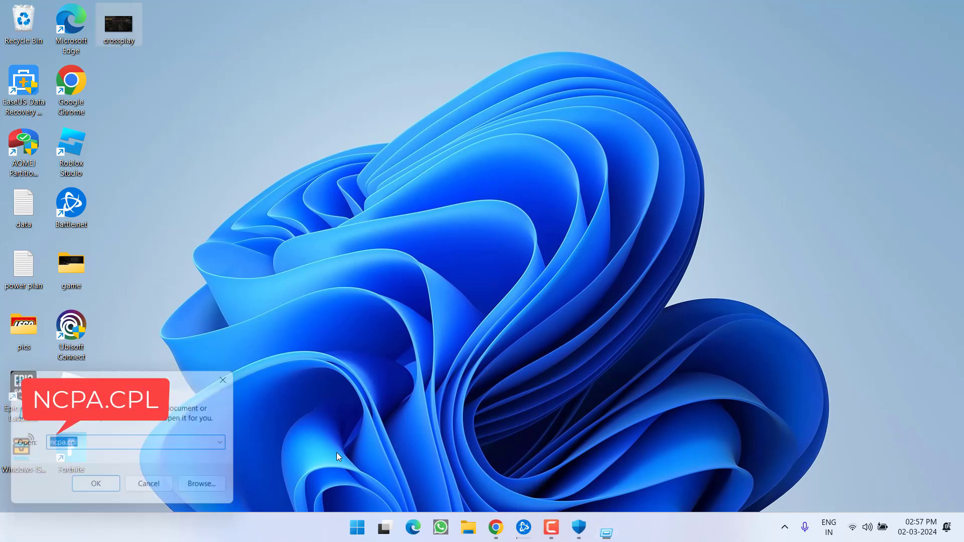
left_click(96, 485)
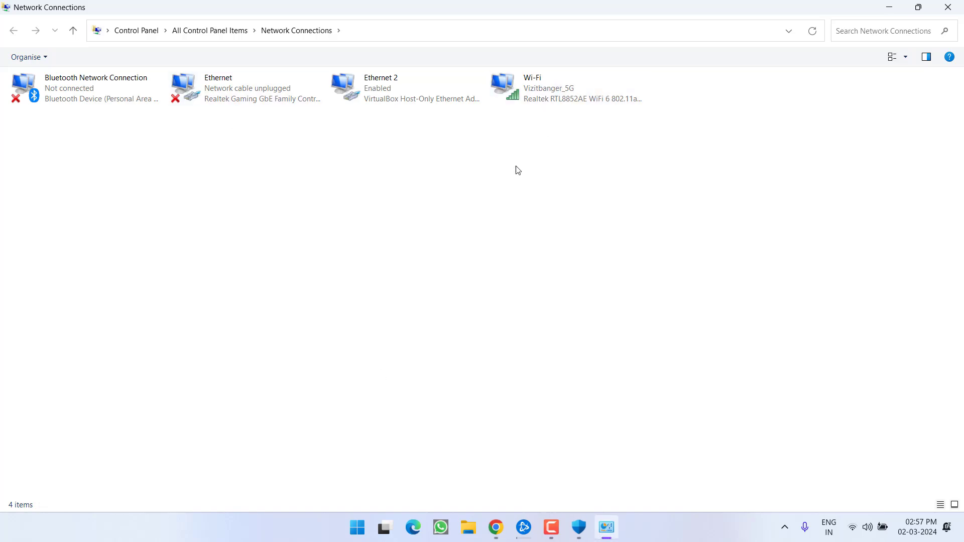
right_click(526, 94)
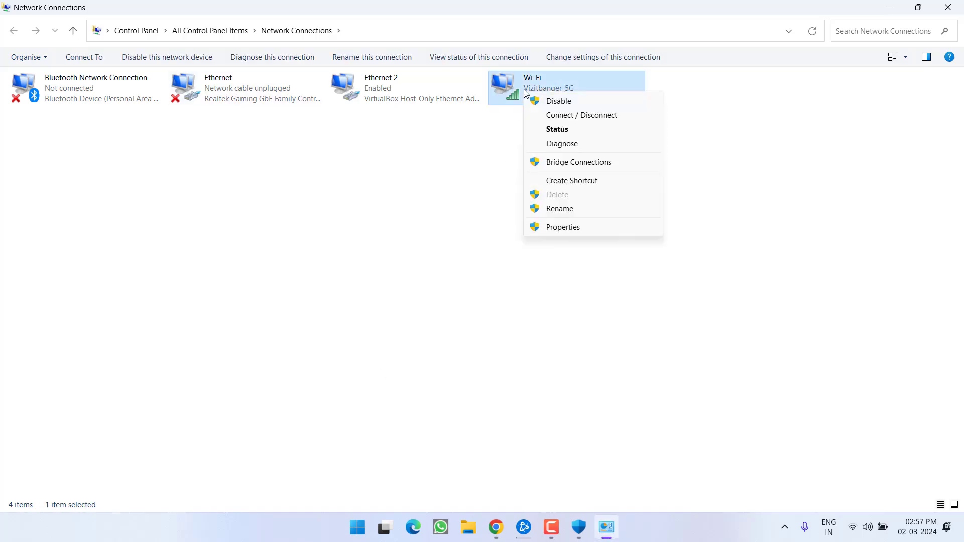
left_click(562, 227)
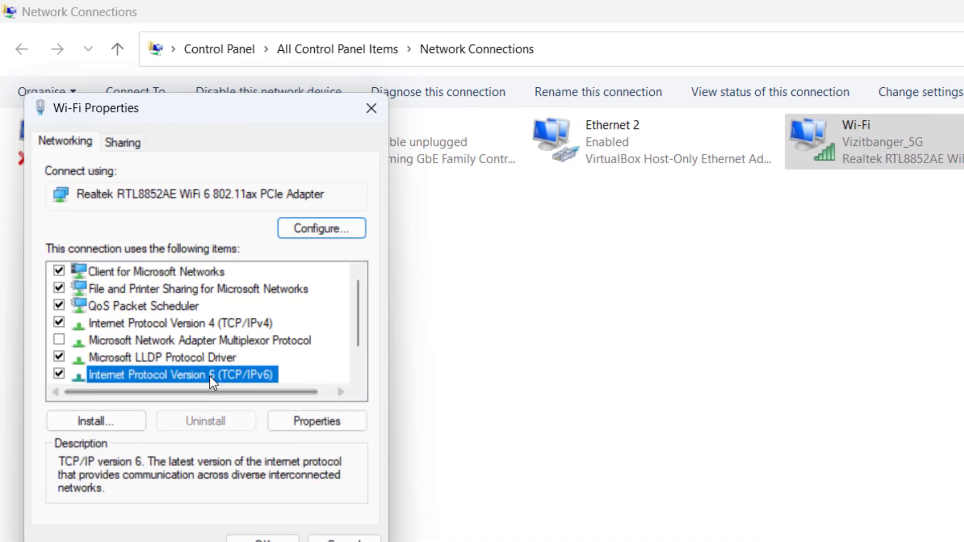
mouse_move(59, 385)
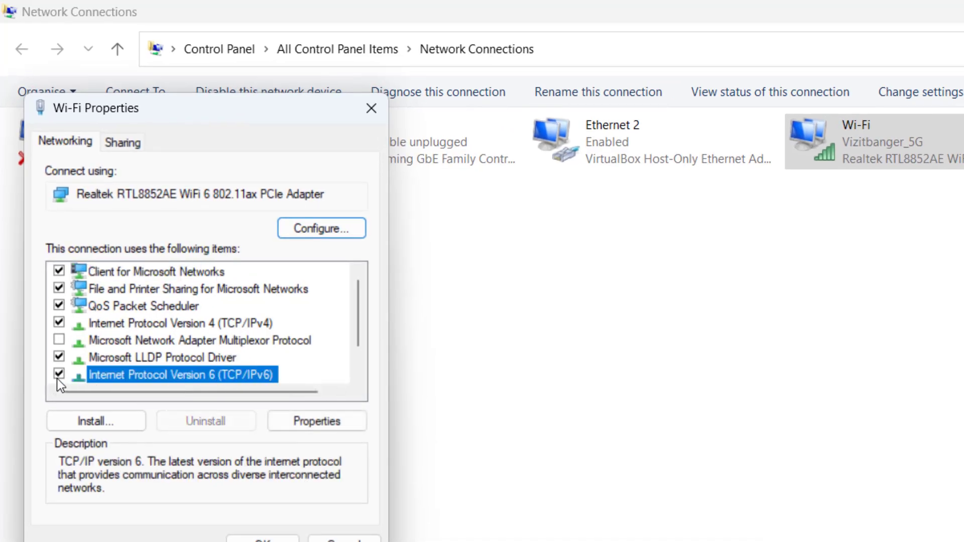
left_click(60, 375)
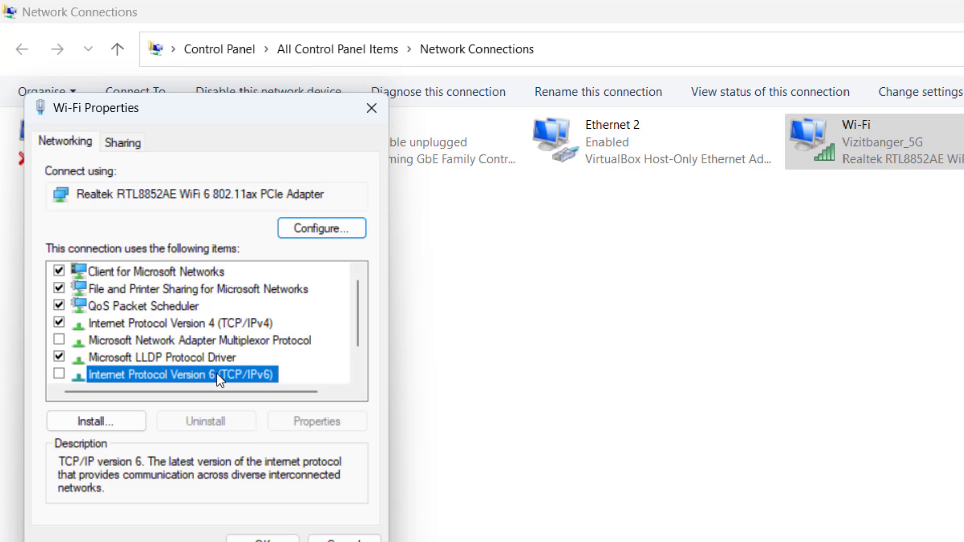
left_click(178, 323)
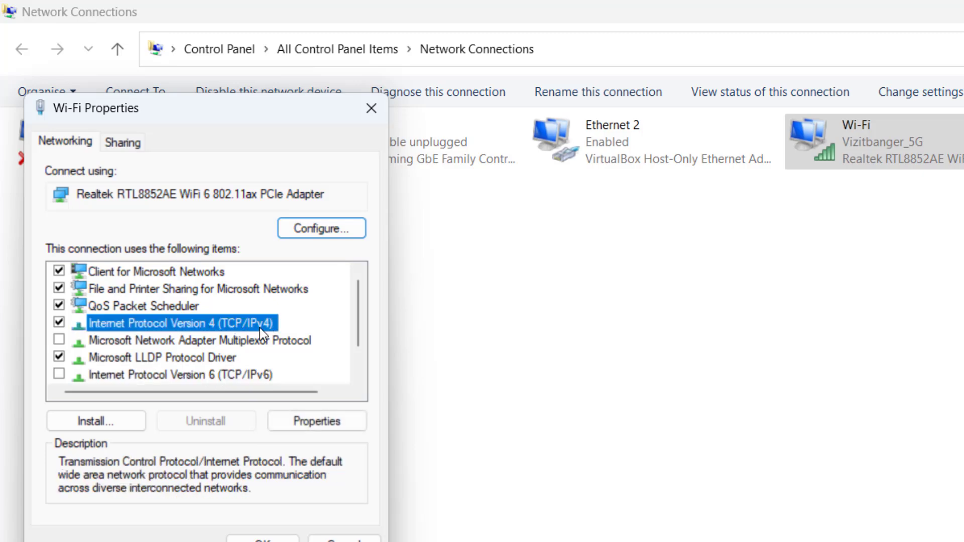
left_click(316, 421)
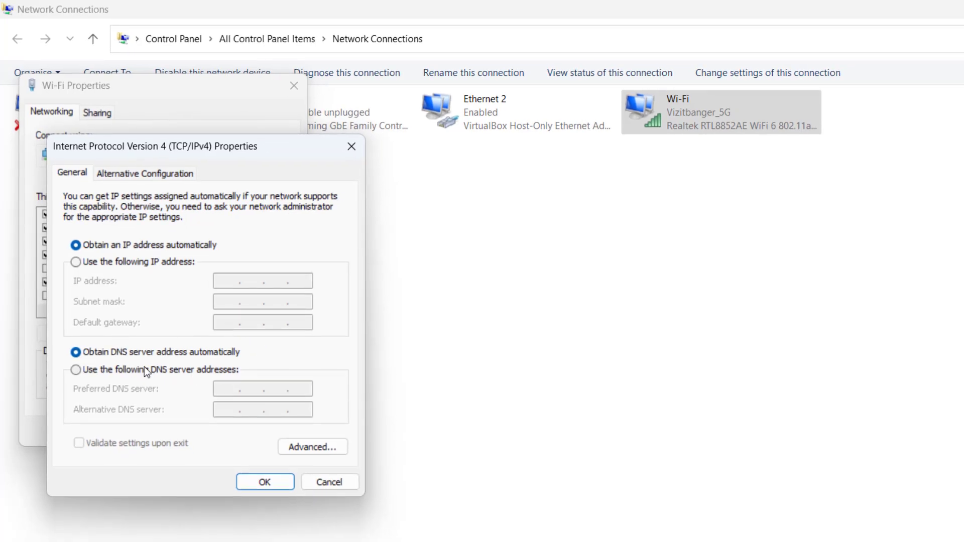
Enter preferred DNS 8.8.8.8 and alternate 8.8.4.4 manually and confirm with OK
left_click(75, 370)
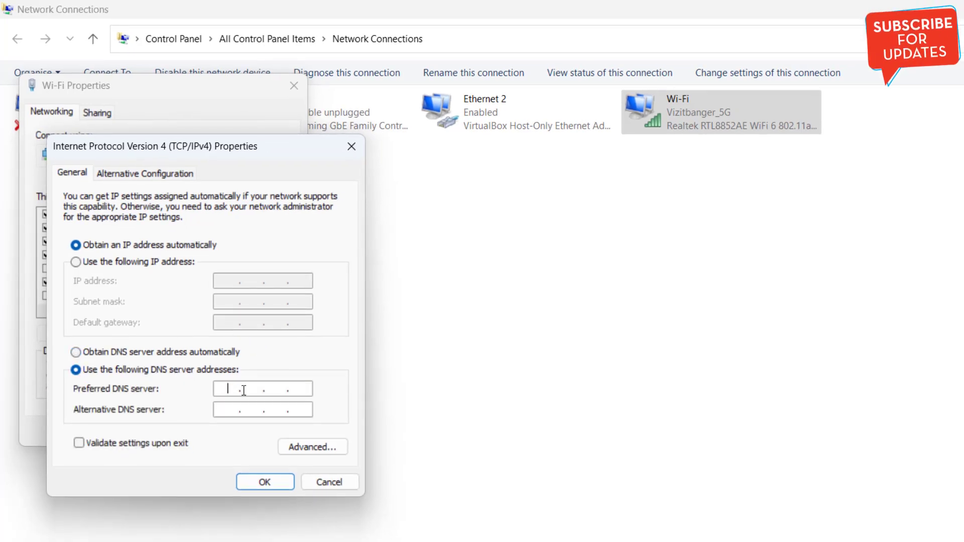
type("8.8.")
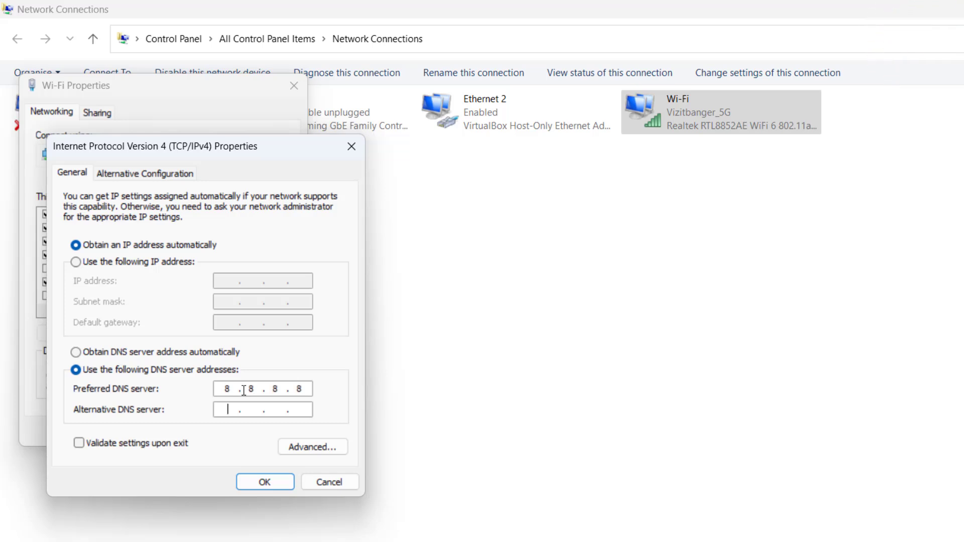
type("8.8.4.4")
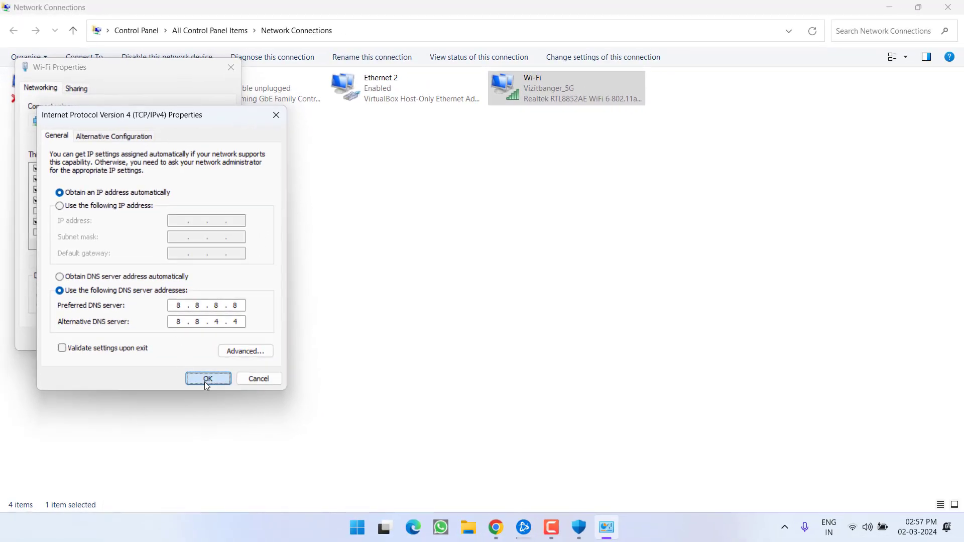
left_click(208, 378)
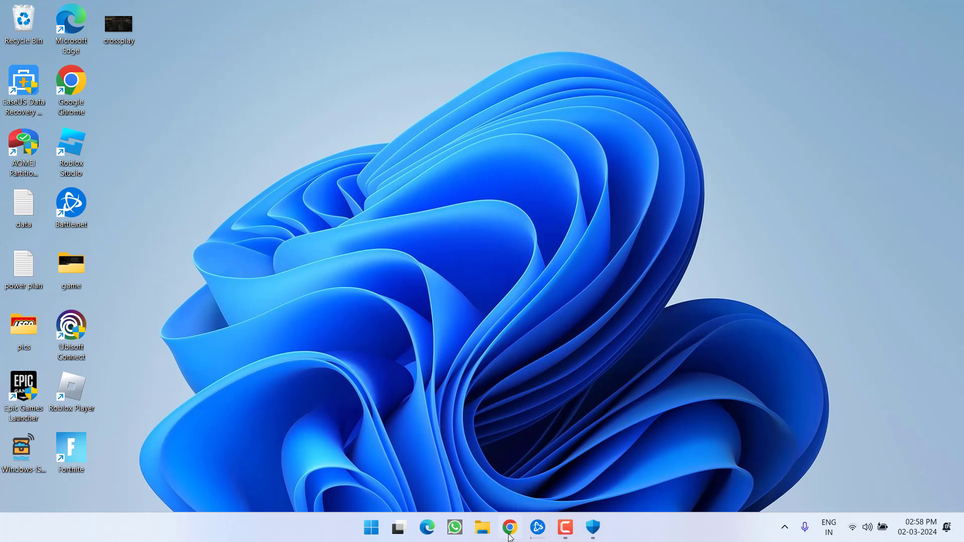
left_click(510, 527)
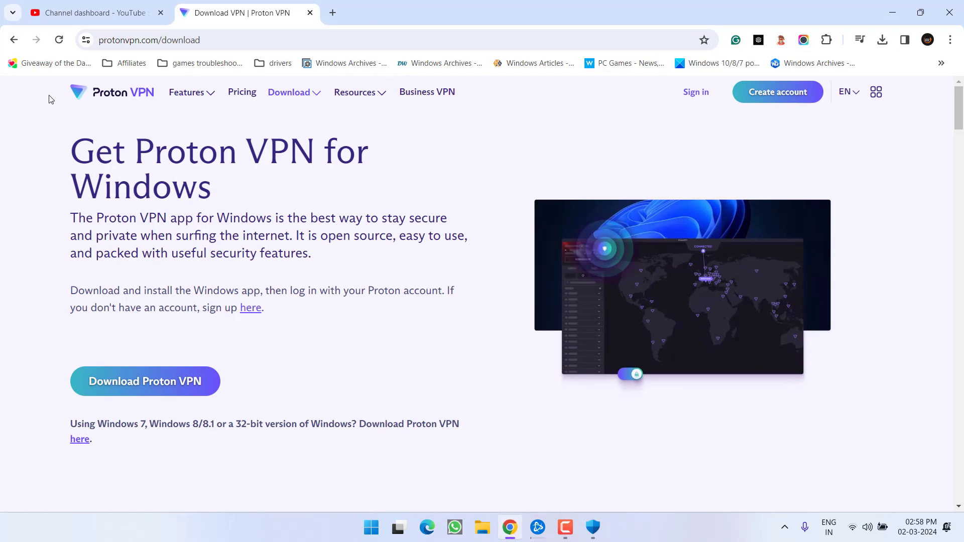
mouse_move(309, 210)
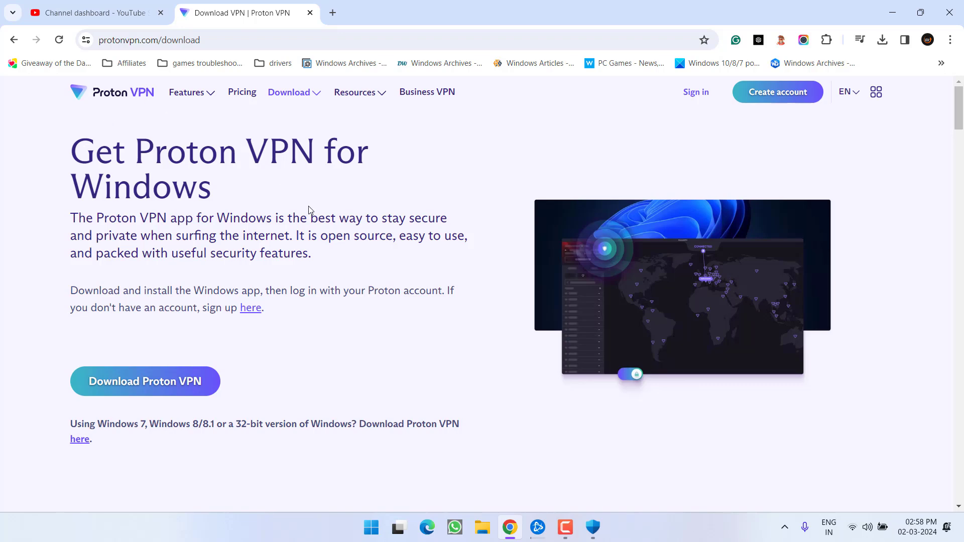
mouse_move(321, 230)
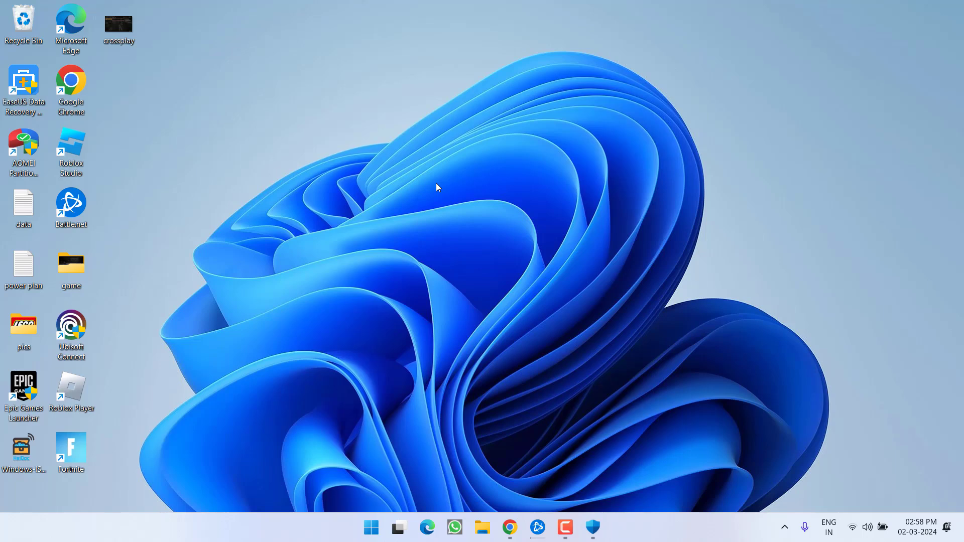
mouse_move(345, 482)
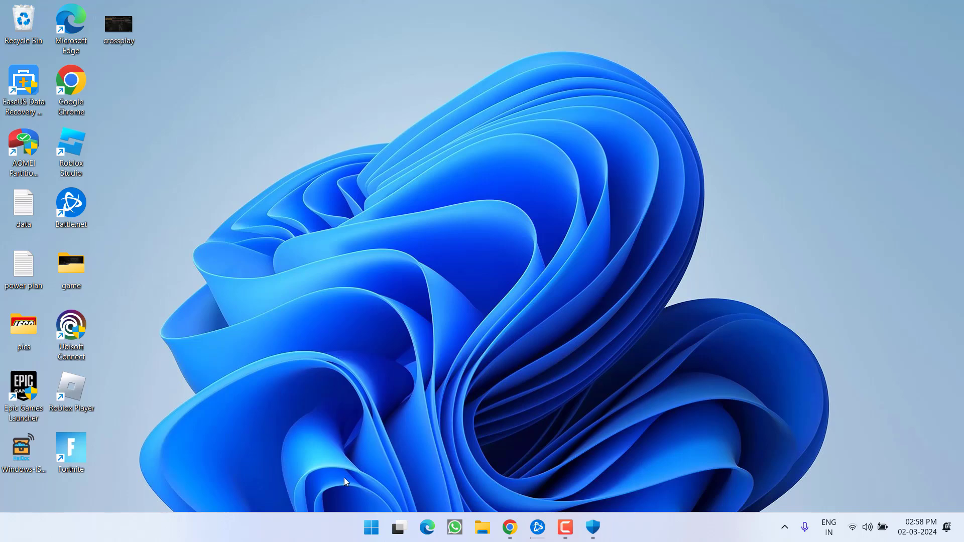
mouse_move(364, 453)
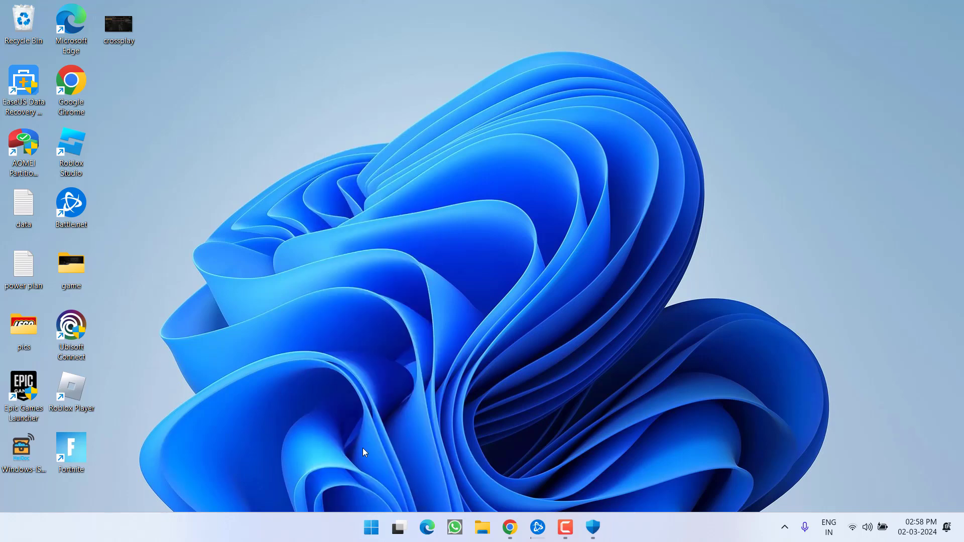
Type % in the Run box and pick %localappdata% from the suggestions
type("%")
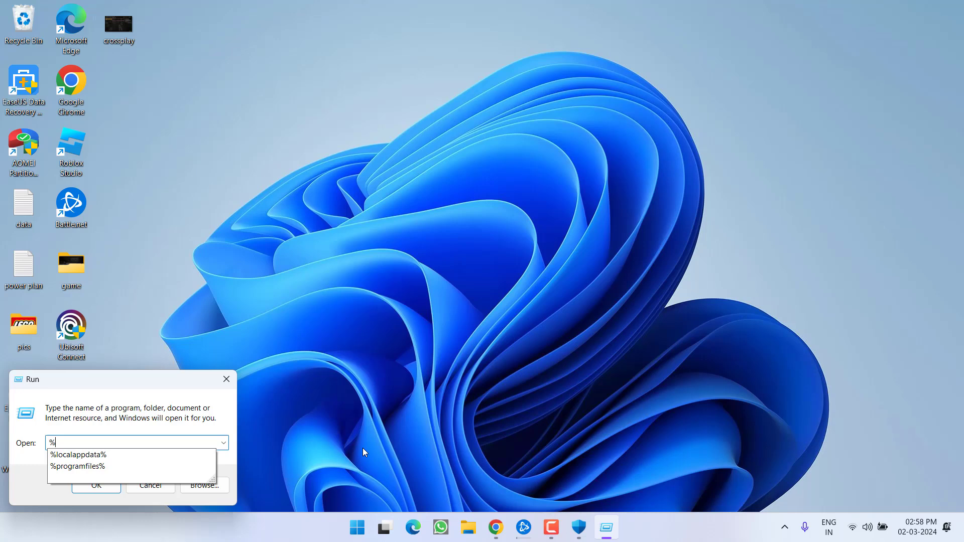
left_click(77, 455)
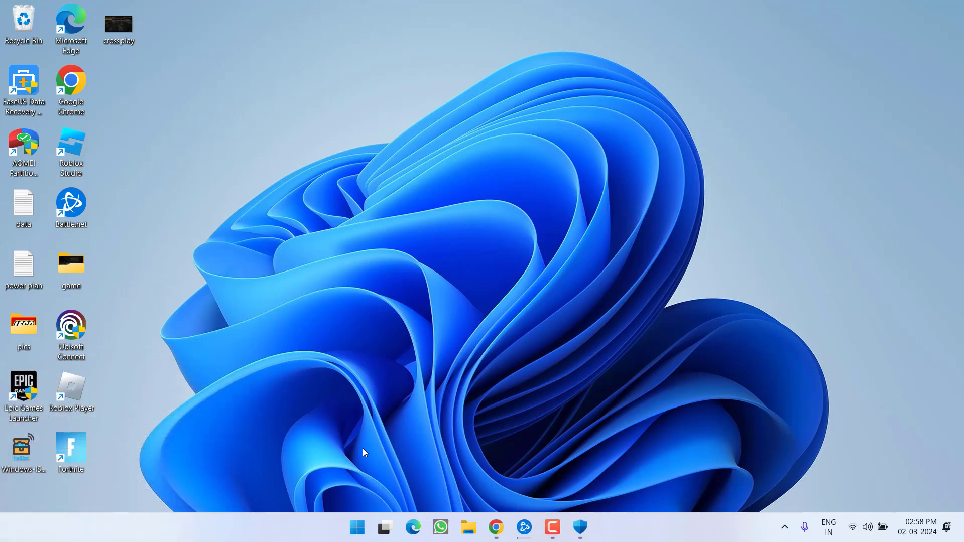
Delete User_settings.config from Arrowhead > Helldivers2 and close the folder window
left_click(468, 528)
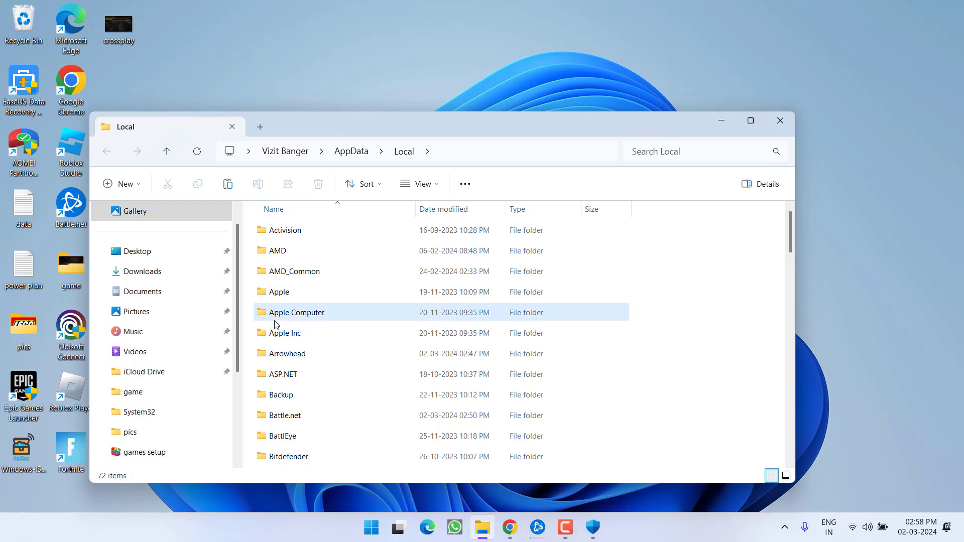
left_click(287, 354)
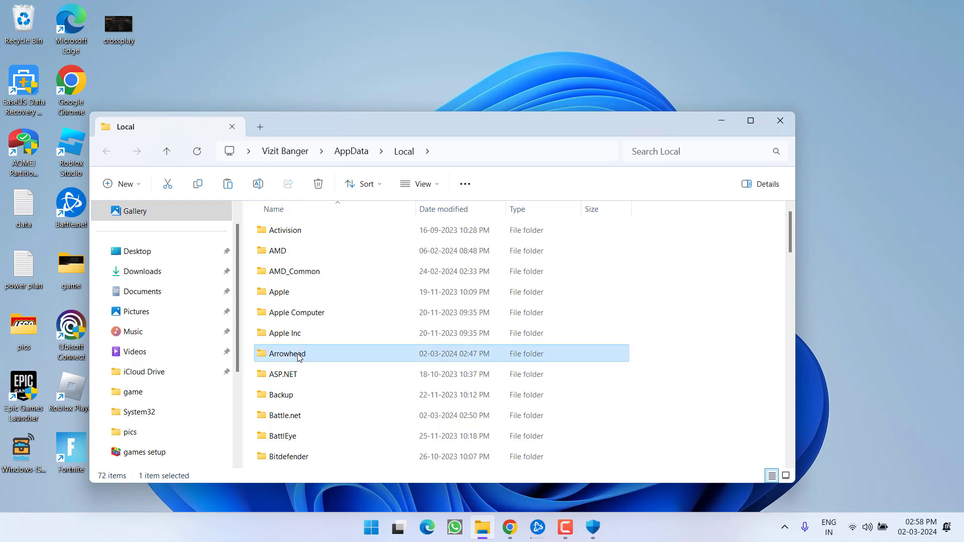
double_click(287, 354)
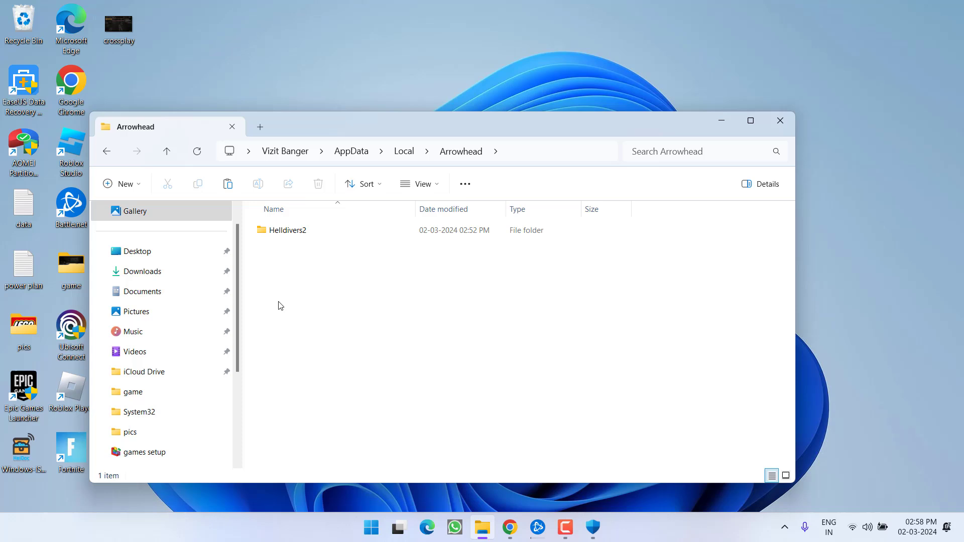
double_click(288, 230)
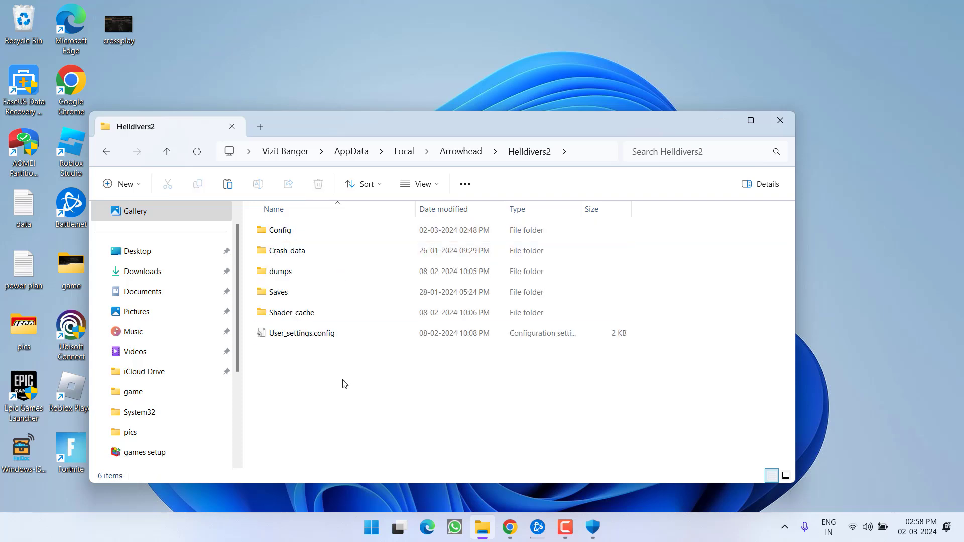
left_click(301, 332)
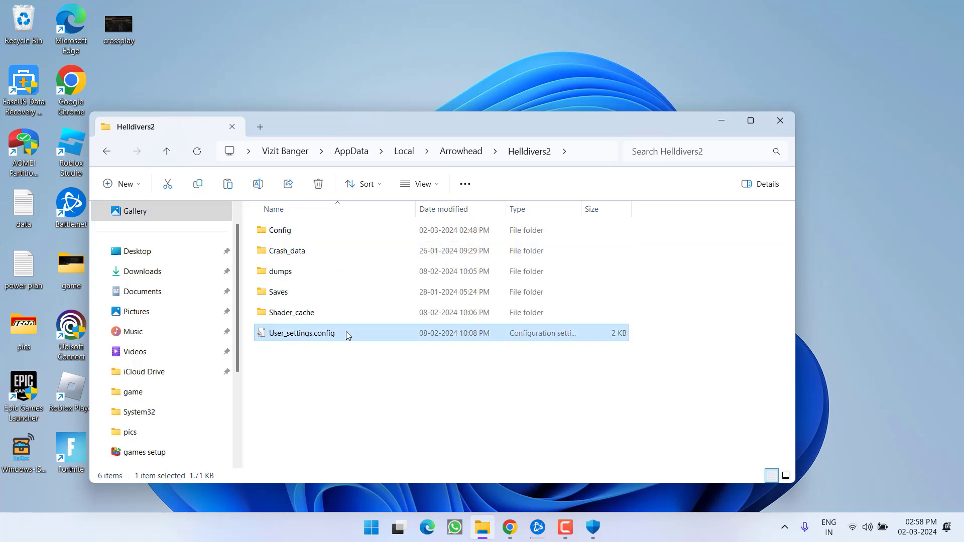
mouse_move(299, 337)
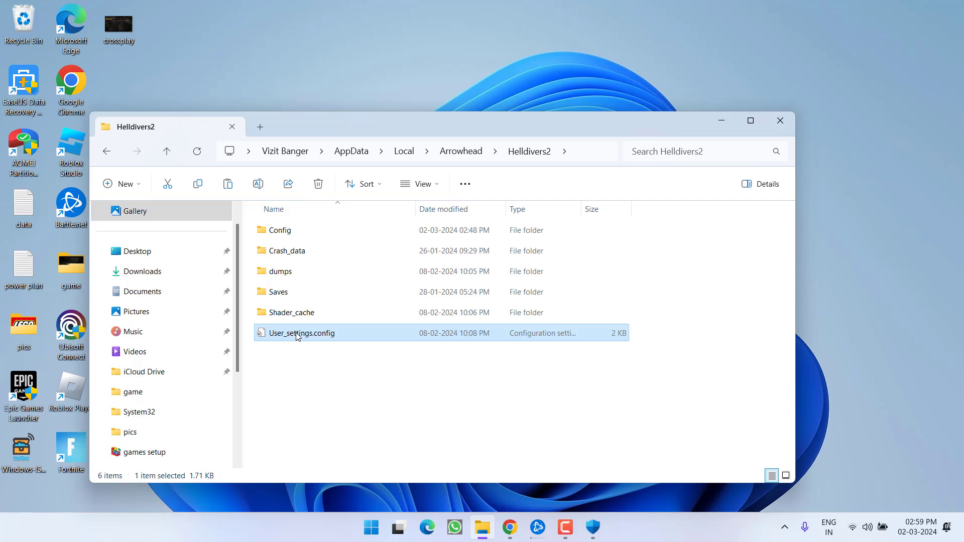
right_click(301, 333)
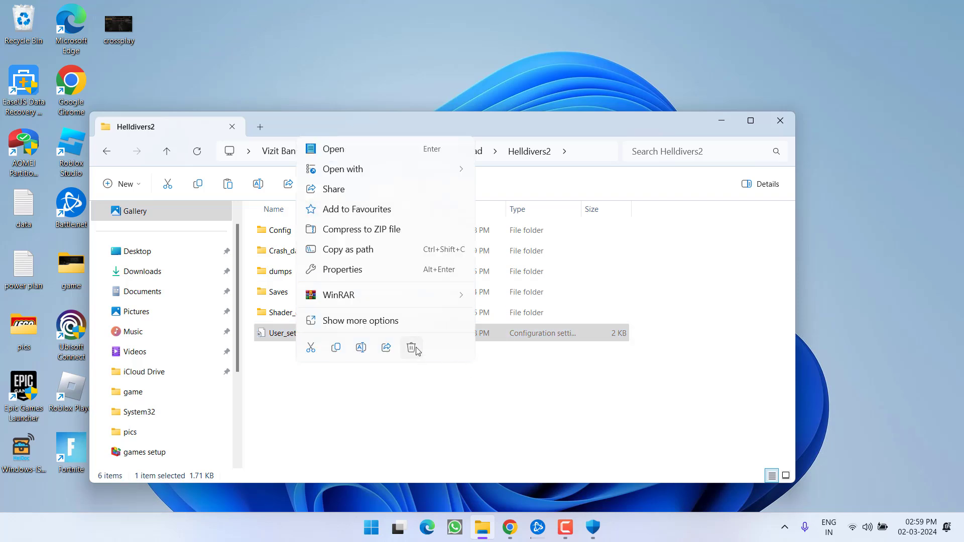
left_click(412, 348)
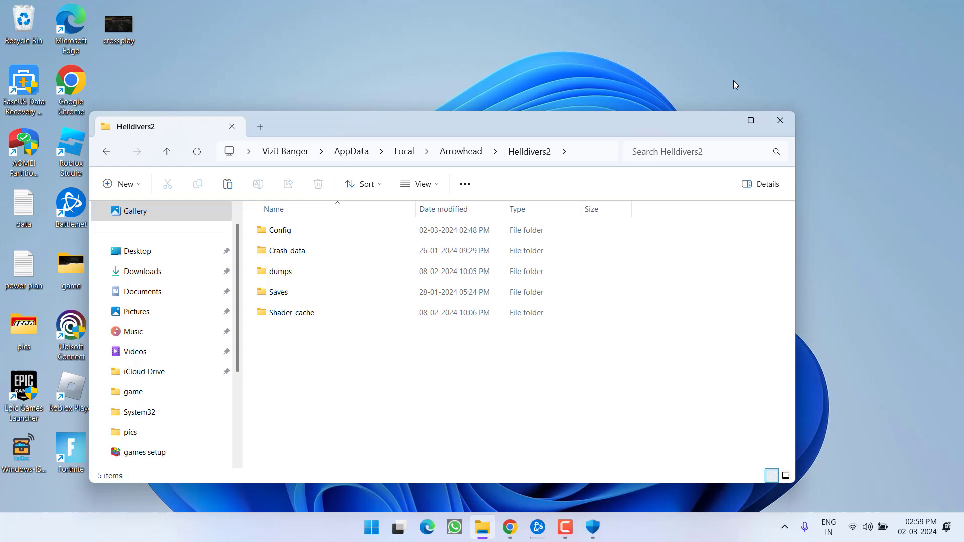
left_click(780, 121)
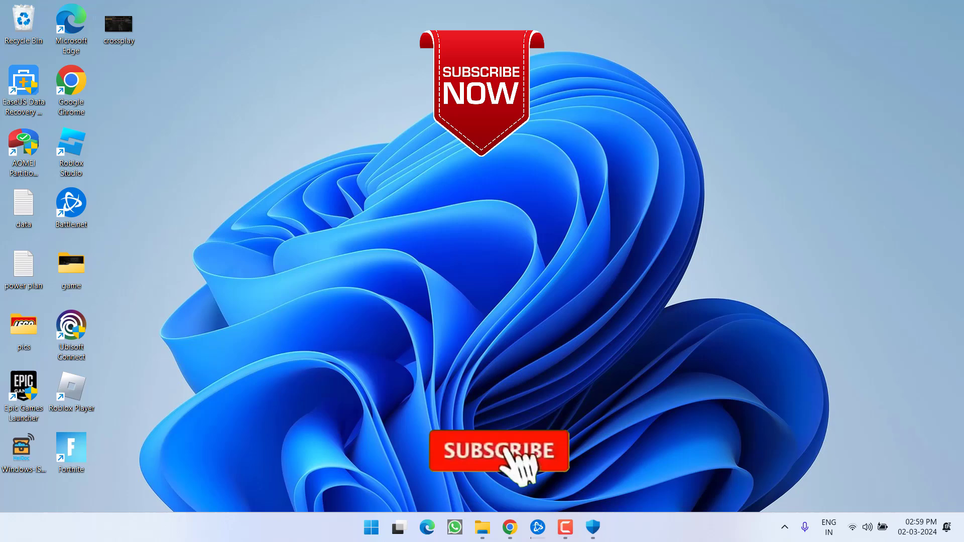
left_click(498, 451)
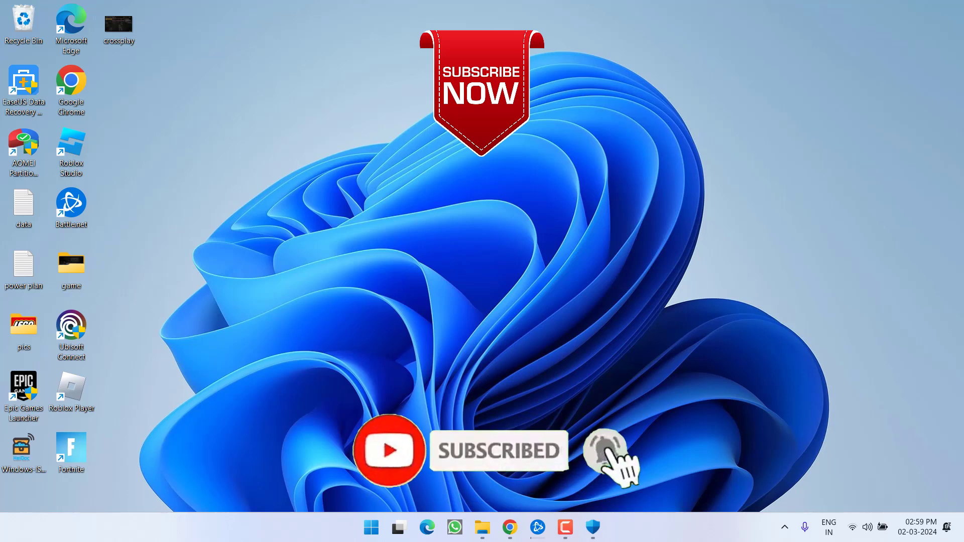